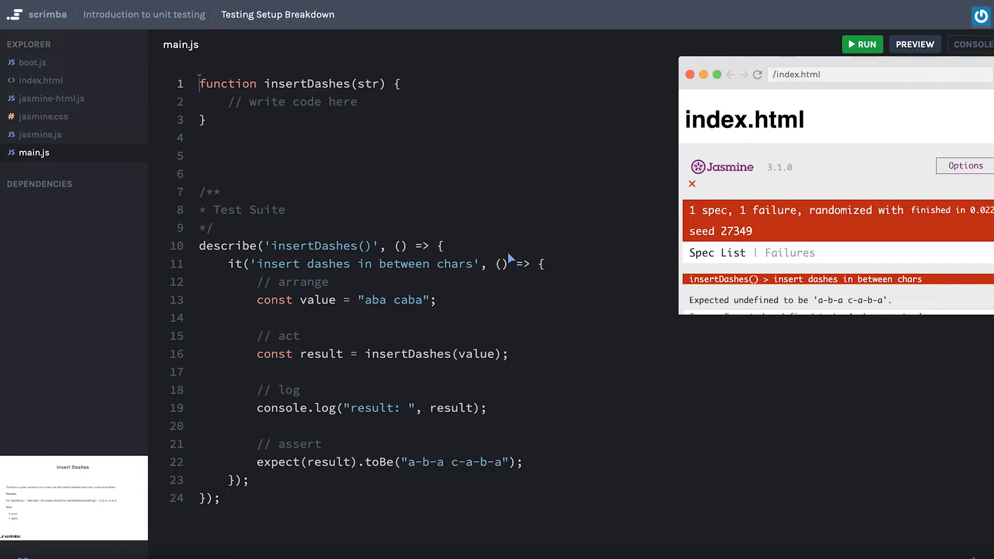
mouse_move(544, 248)
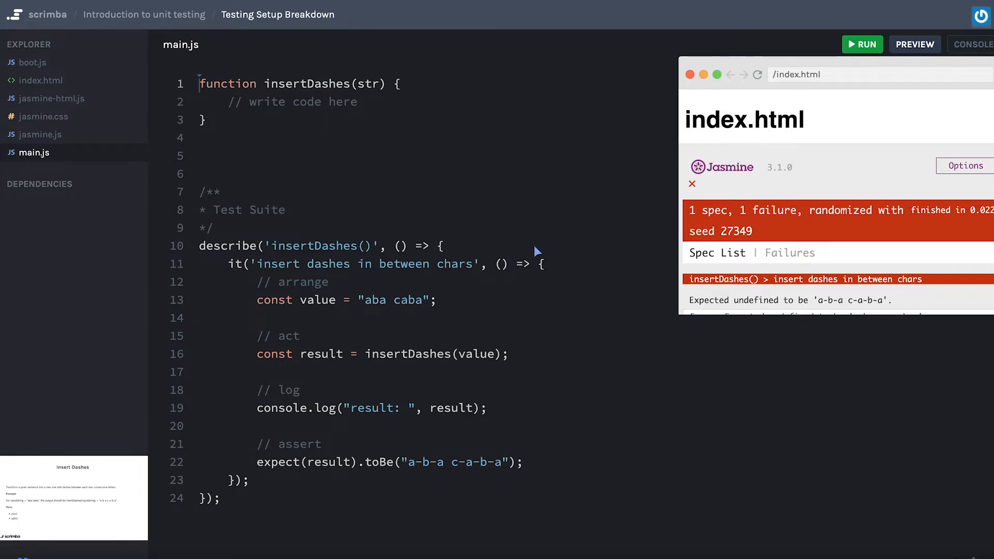
mouse_move(277, 225)
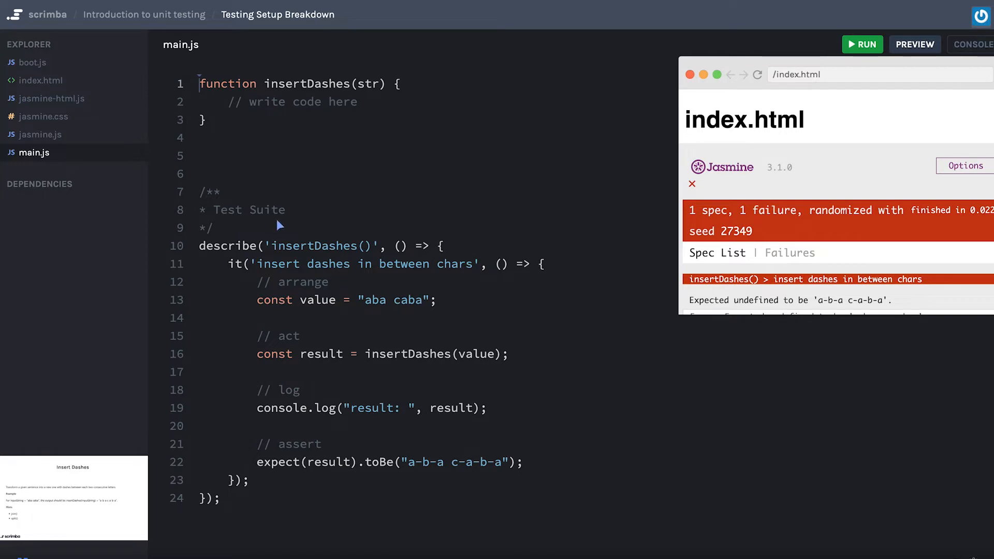
mouse_move(244, 225)
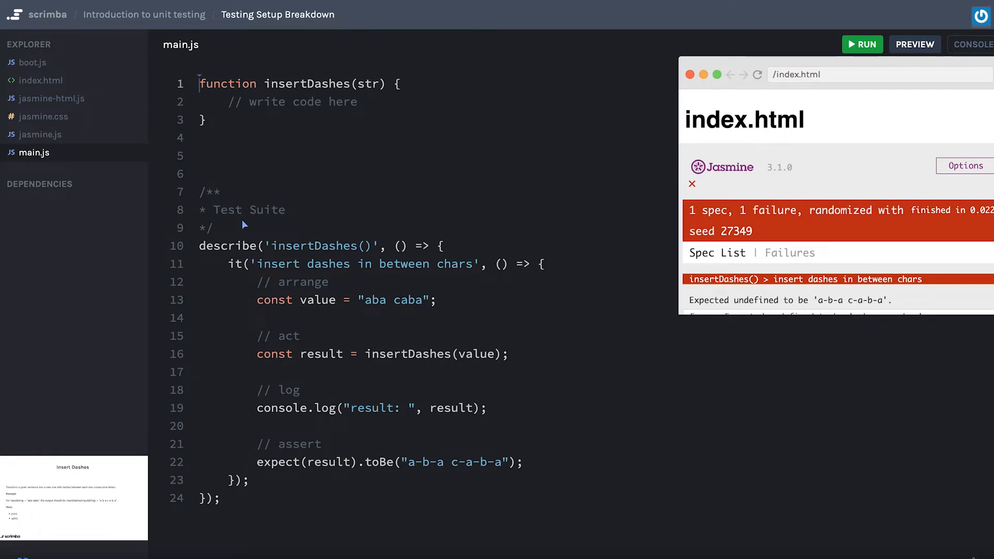
mouse_move(265, 291)
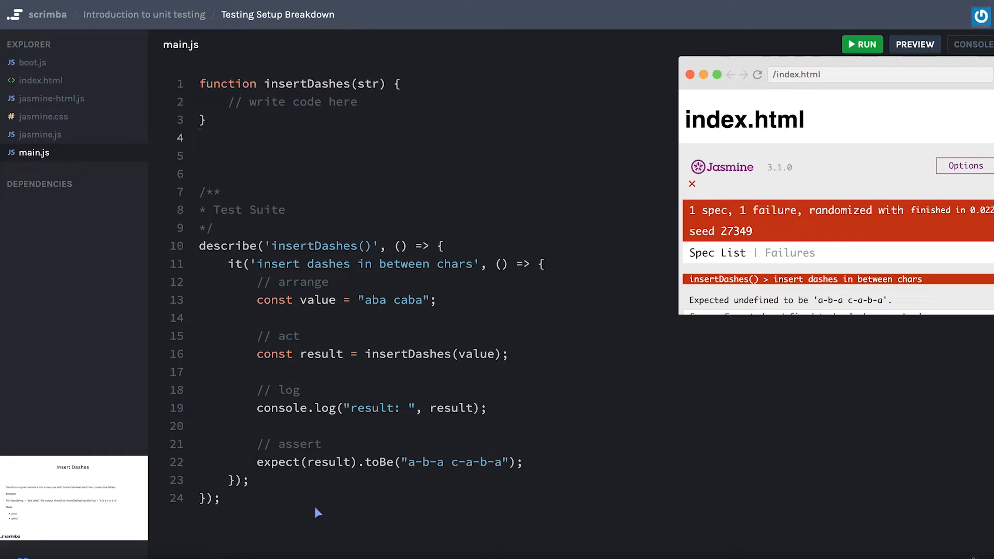
mouse_move(418, 462)
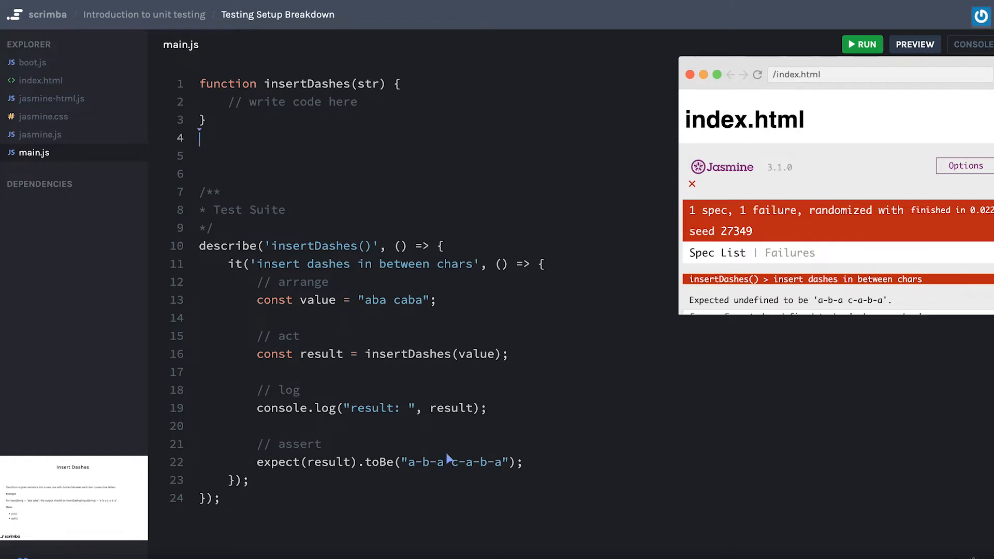
mouse_move(468, 458)
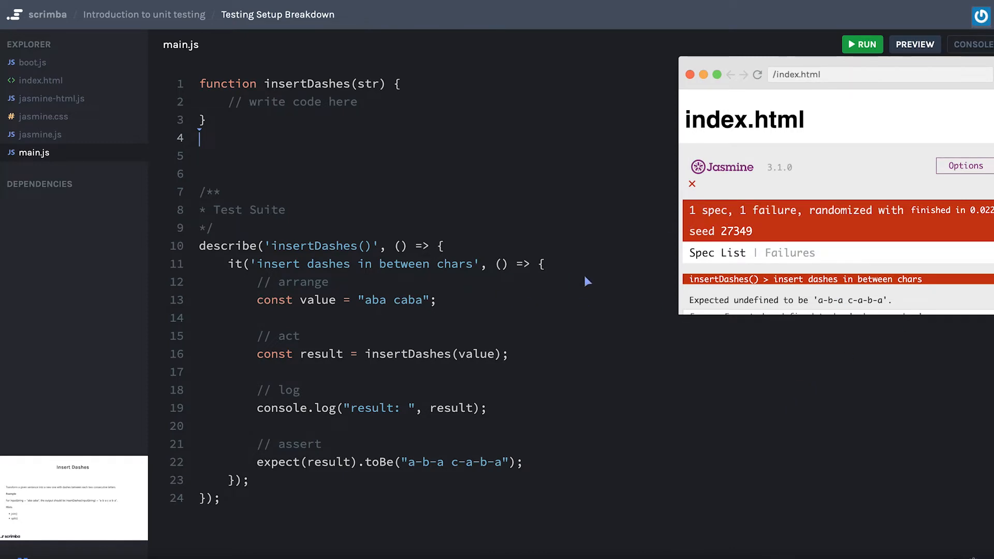
- Change the toBe expectation to undefined and run the tests to see 0 failures
left_click_drag(199, 300, 248, 479)
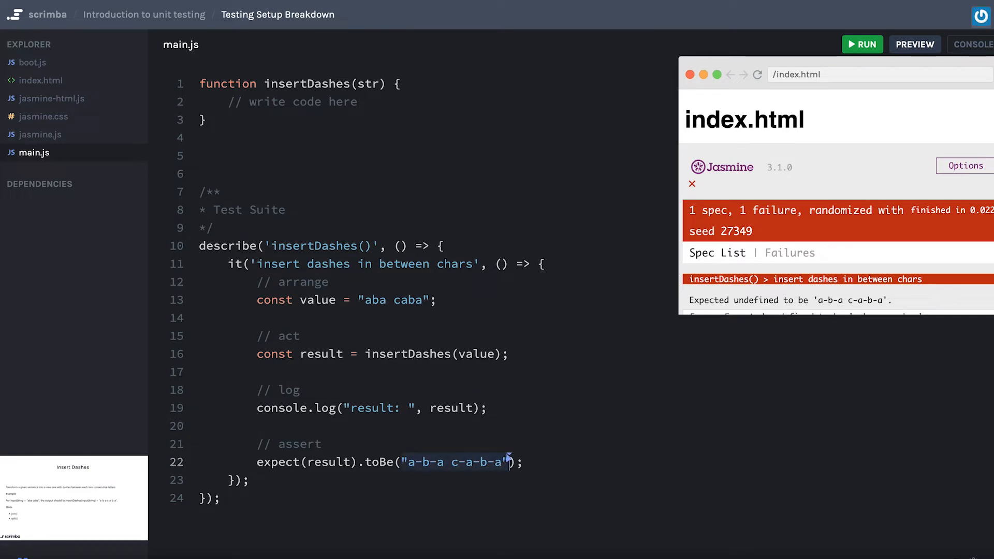
type("ubnde")
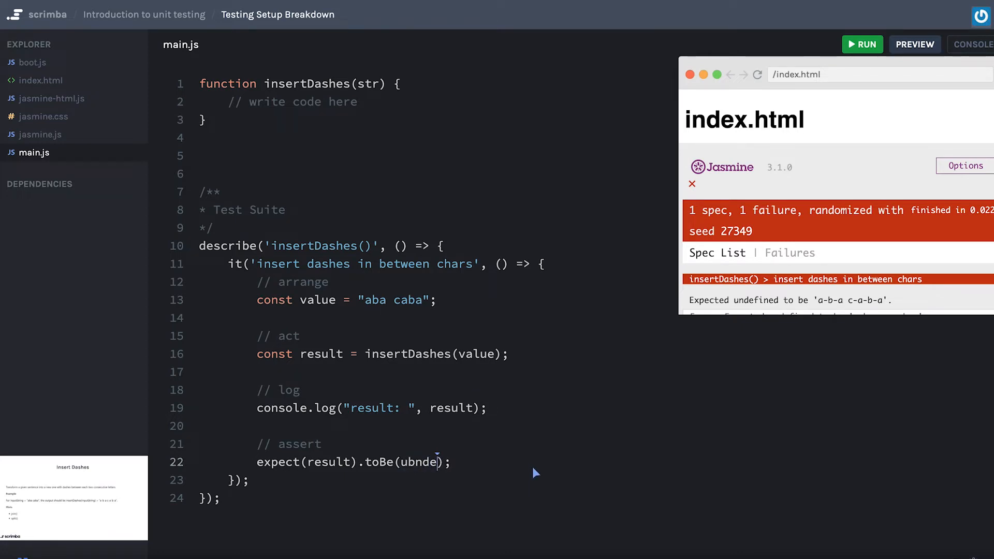
key("Backspace")
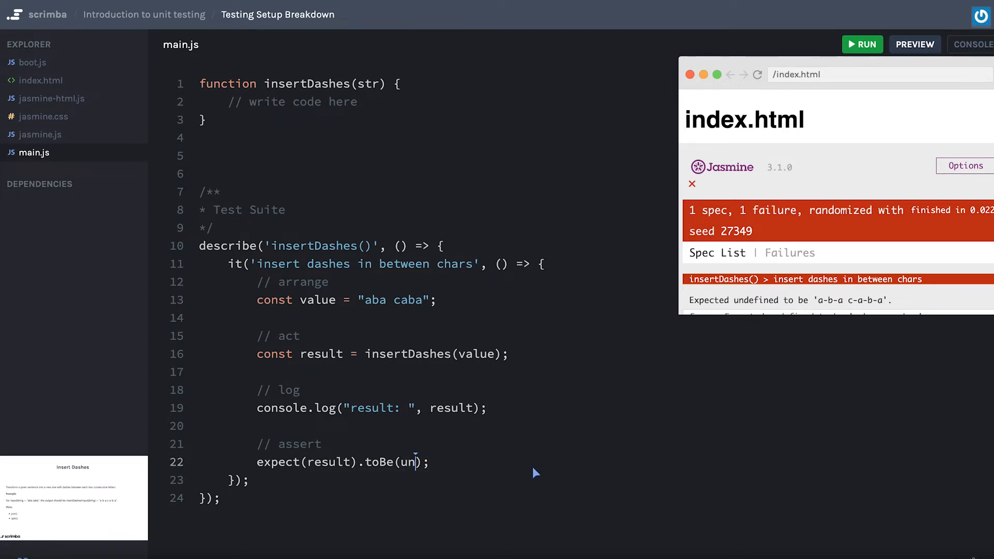
type("defined")
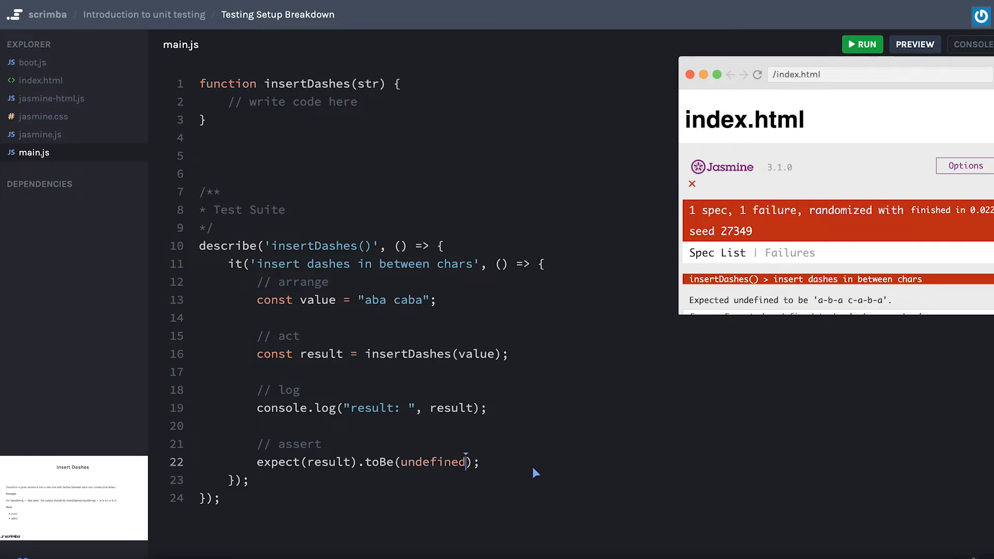
left_click(862, 45)
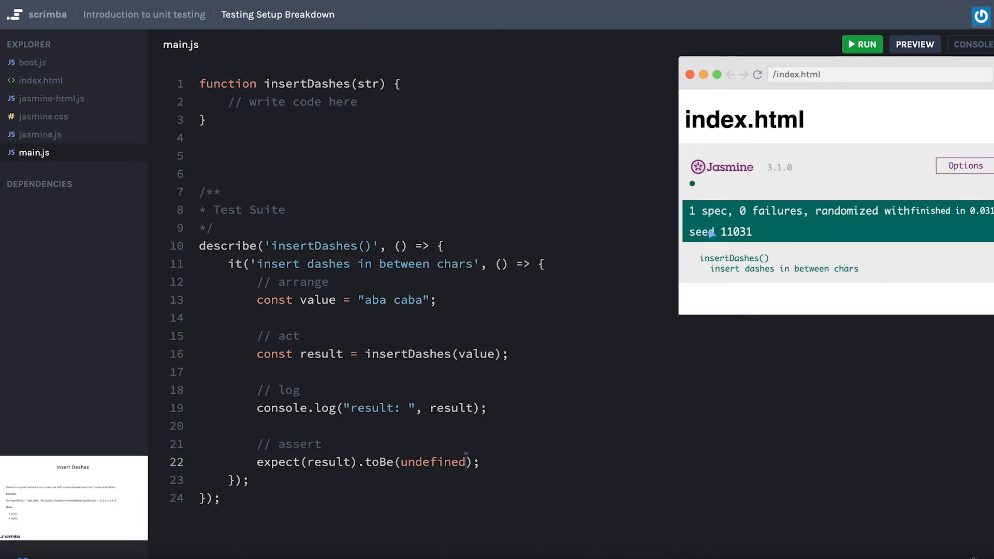
mouse_move(781, 219)
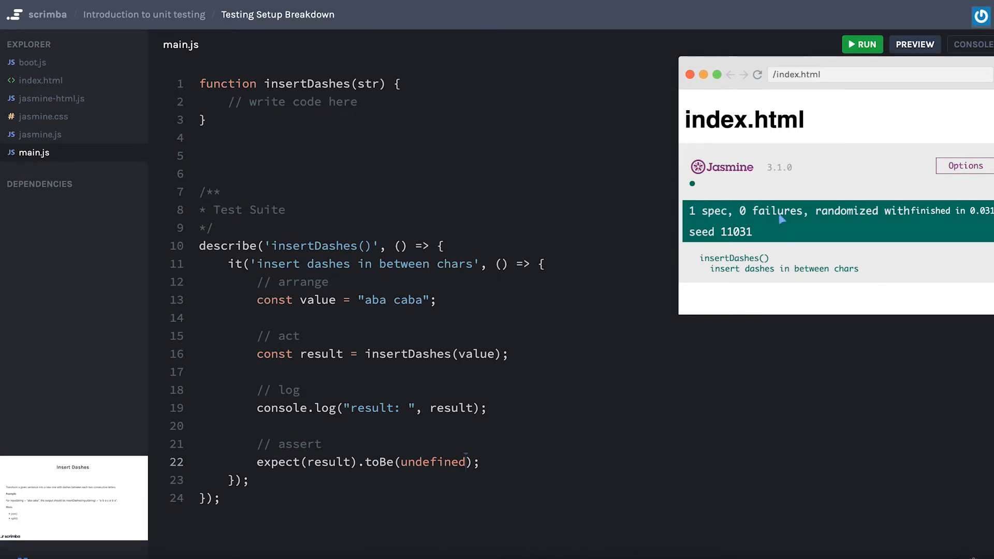
mouse_move(522, 403)
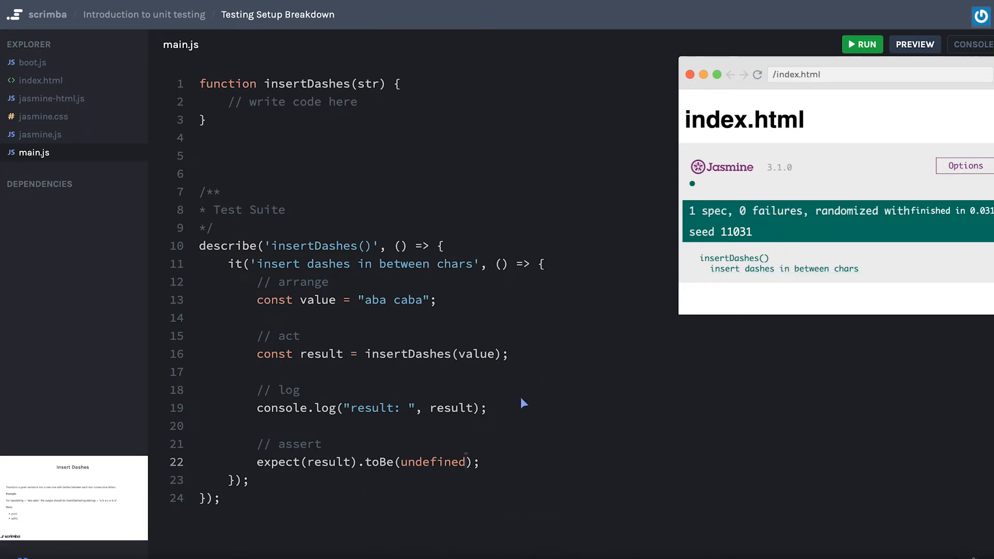
- Restore the expected string "a-b-a c-a-b-a" in the assertion
type("\"a-b-a c-a-b-a\"")
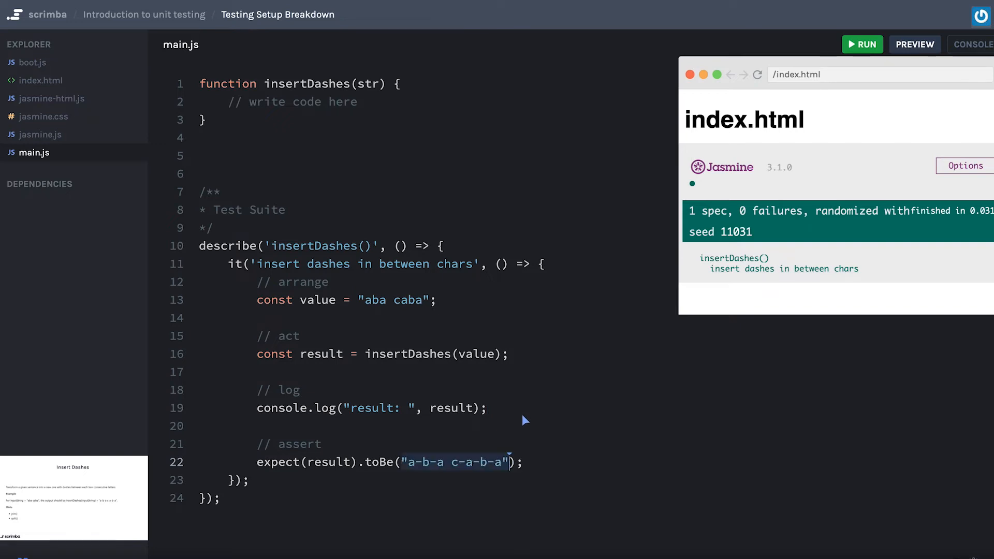
- Rerun the tests so the spec fails again, then view boot.js
left_click(862, 45)
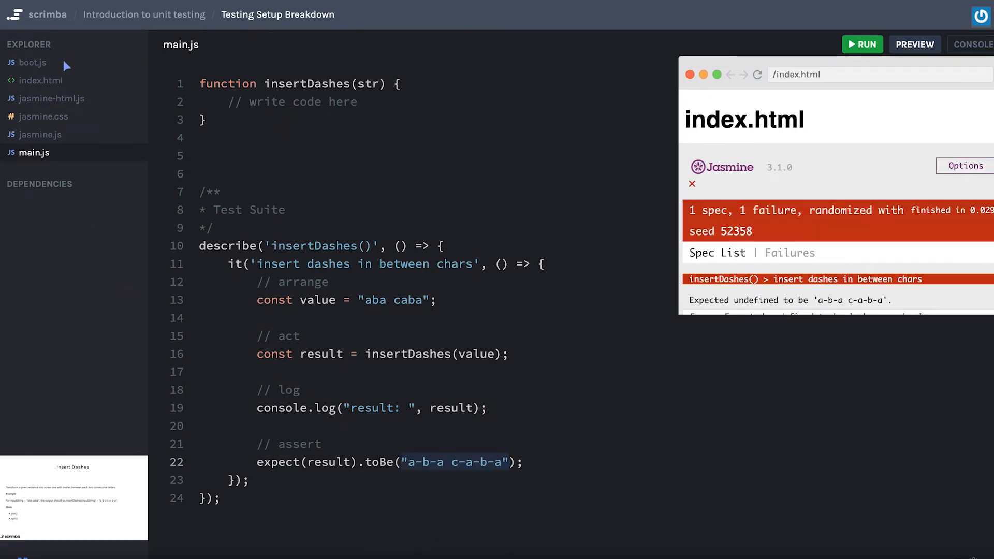
left_click(31, 63)
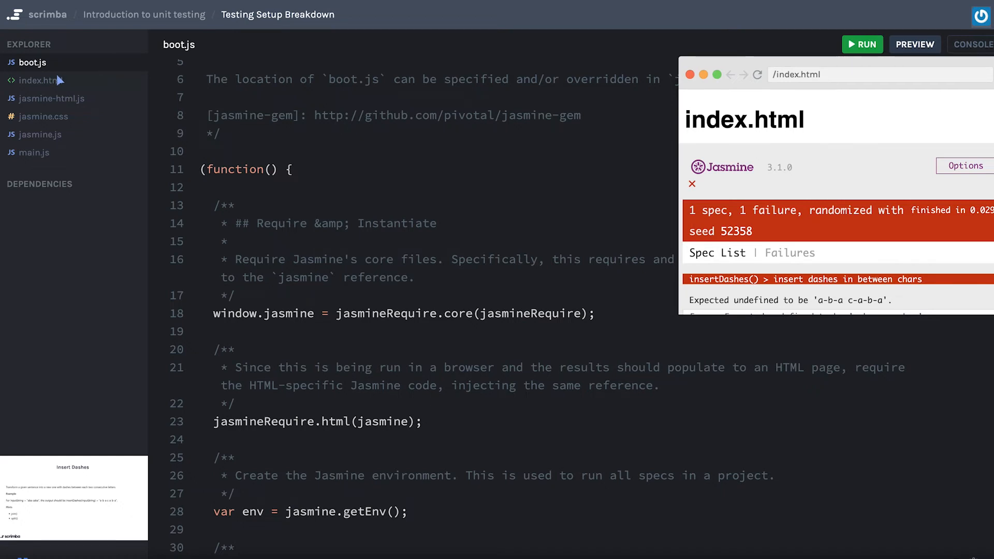
- Tour index.html, jasmine-html.js, jasmine.css and jasmine.js, then return to main.js
left_click(42, 80)
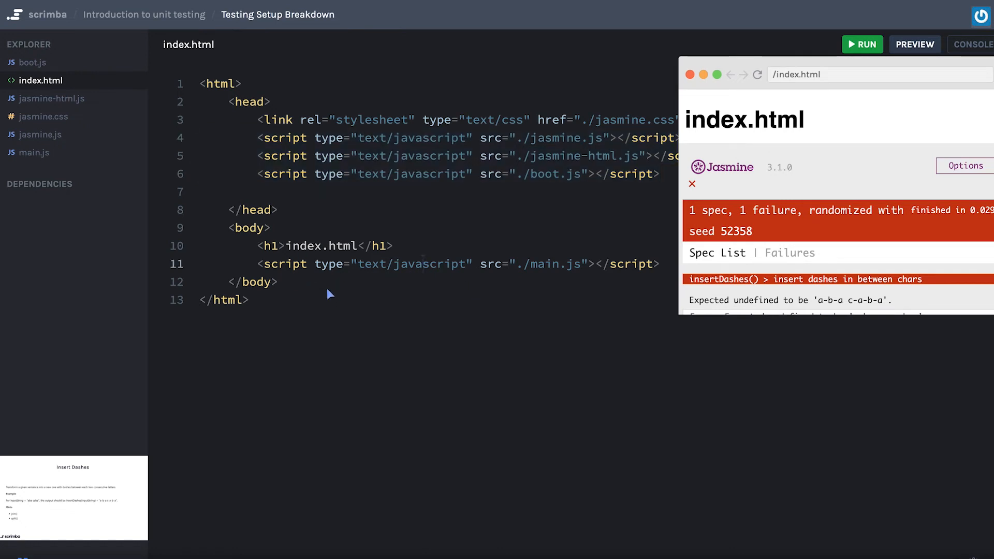
mouse_move(918, 134)
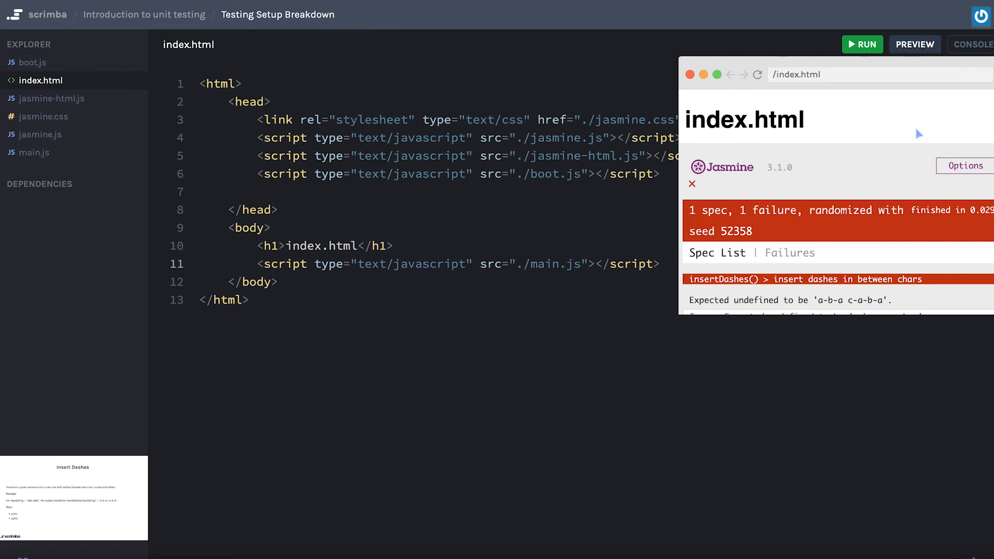
left_click(50, 99)
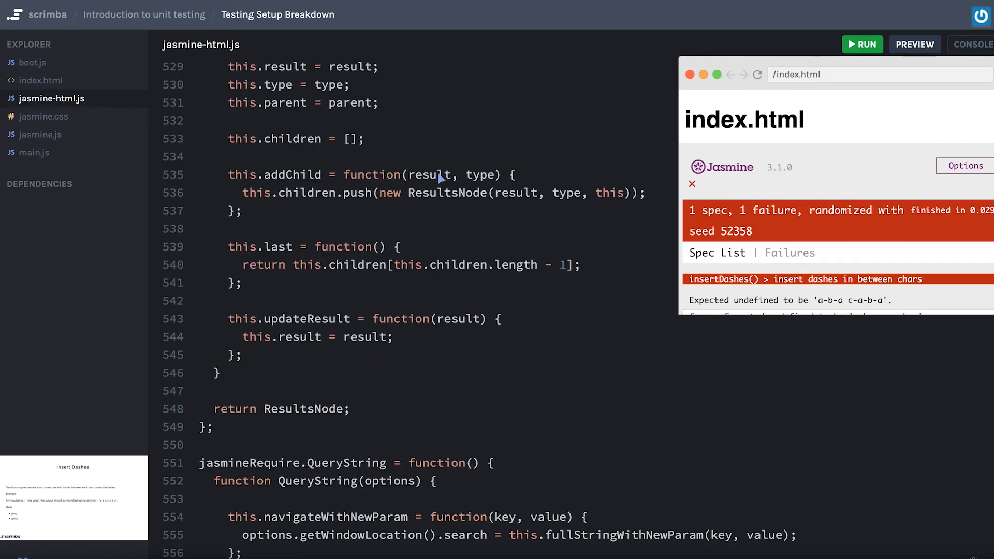
left_click(44, 116)
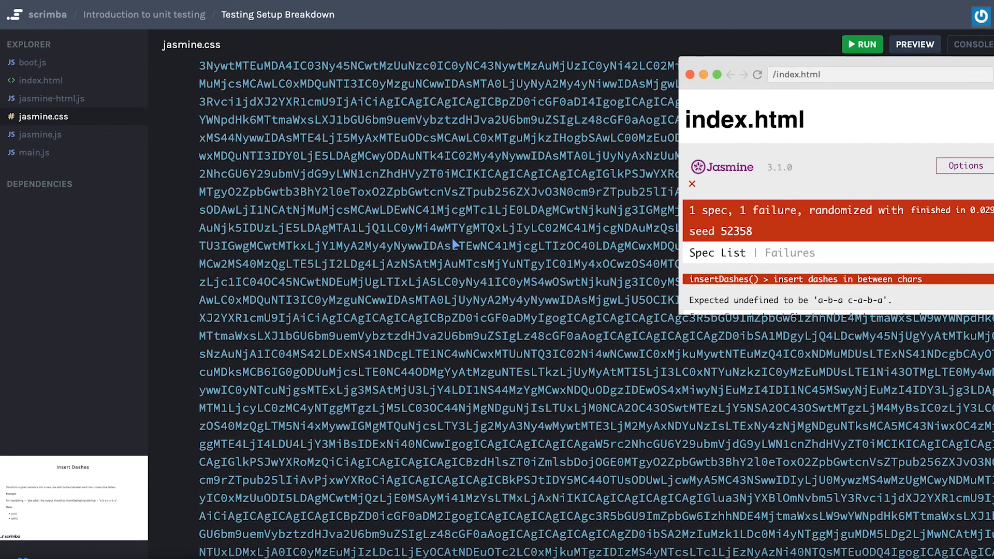
left_click(41, 134)
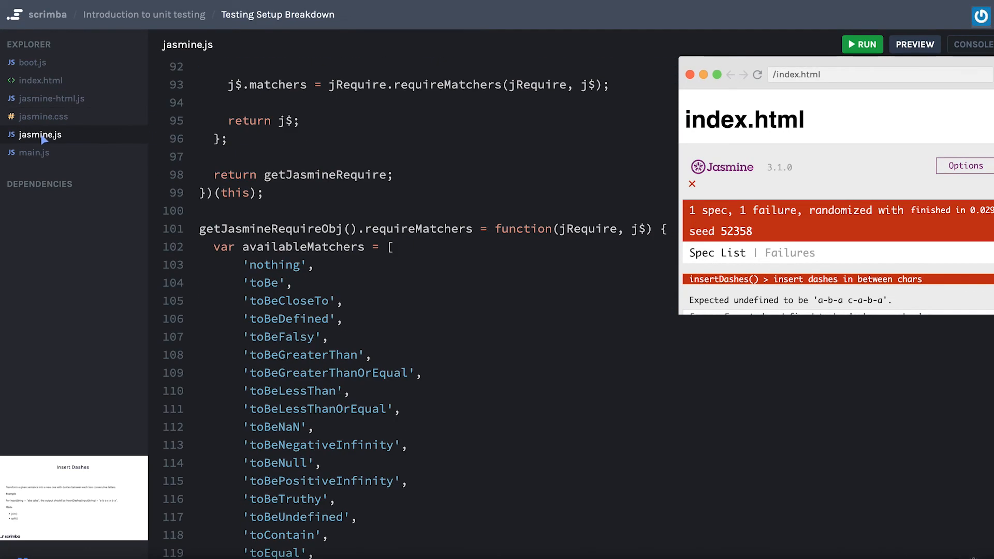
scroll("down", 3)
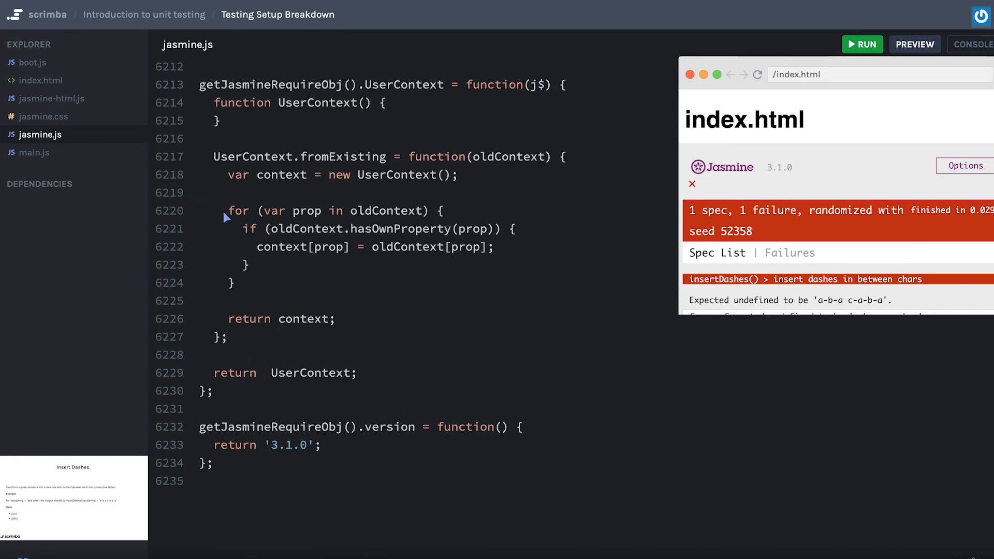
mouse_move(241, 235)
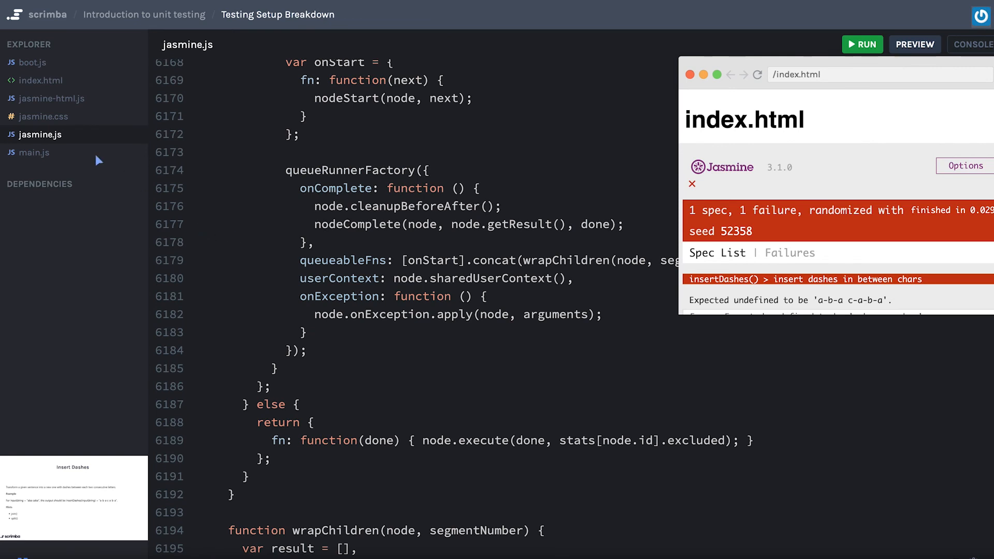
left_click(33, 153)
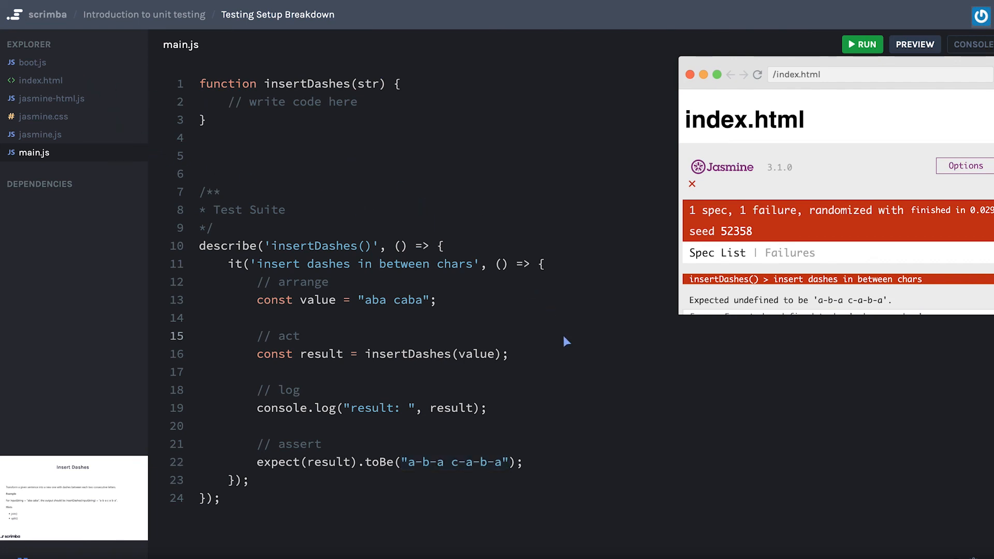
mouse_move(557, 390)
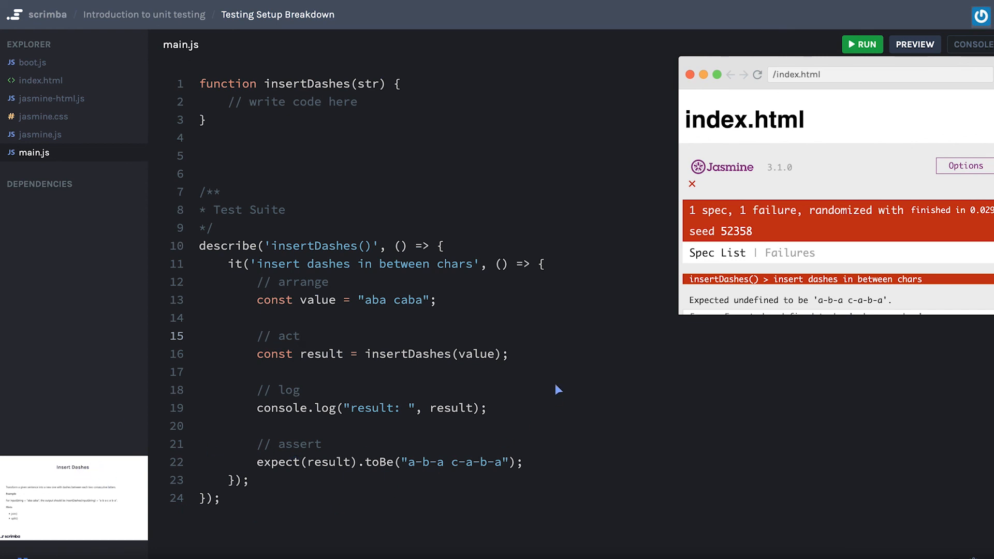